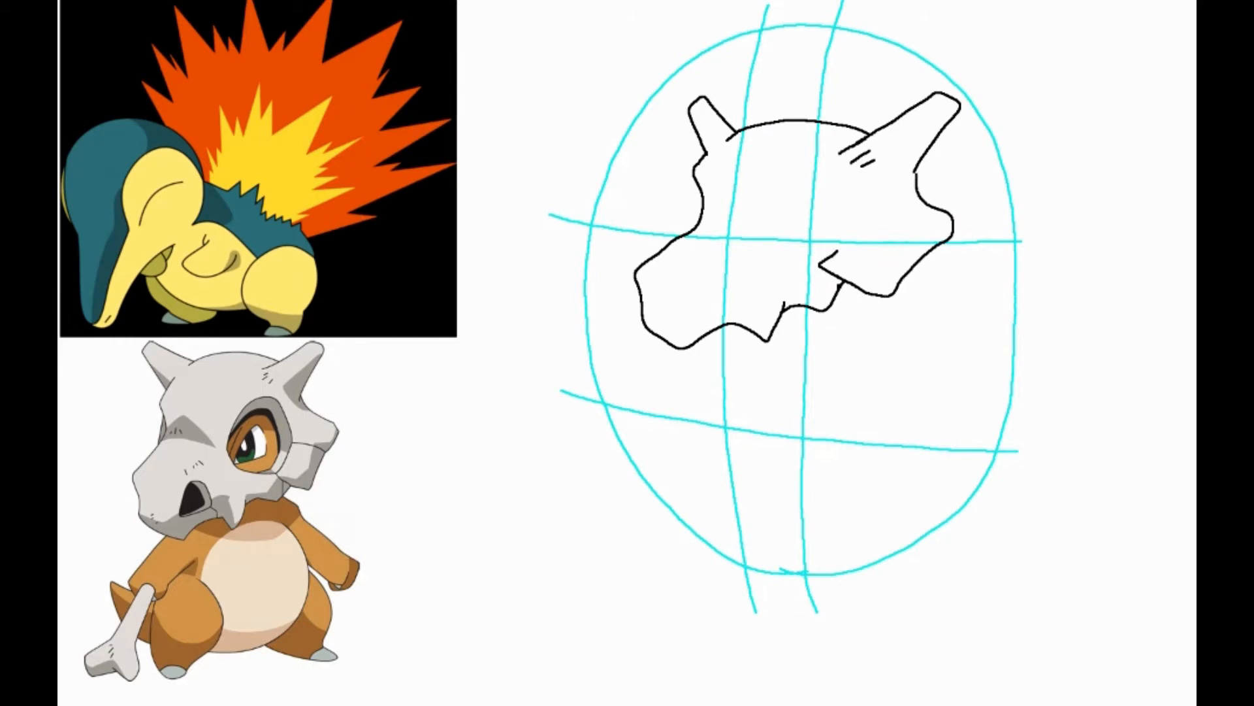
Lasso the unwanted lower-left bump of the Cubone skull with Free Select
{"action": "left_click_drag", "start_coordinate": [788, 192], "coordinate": [816, 256]}
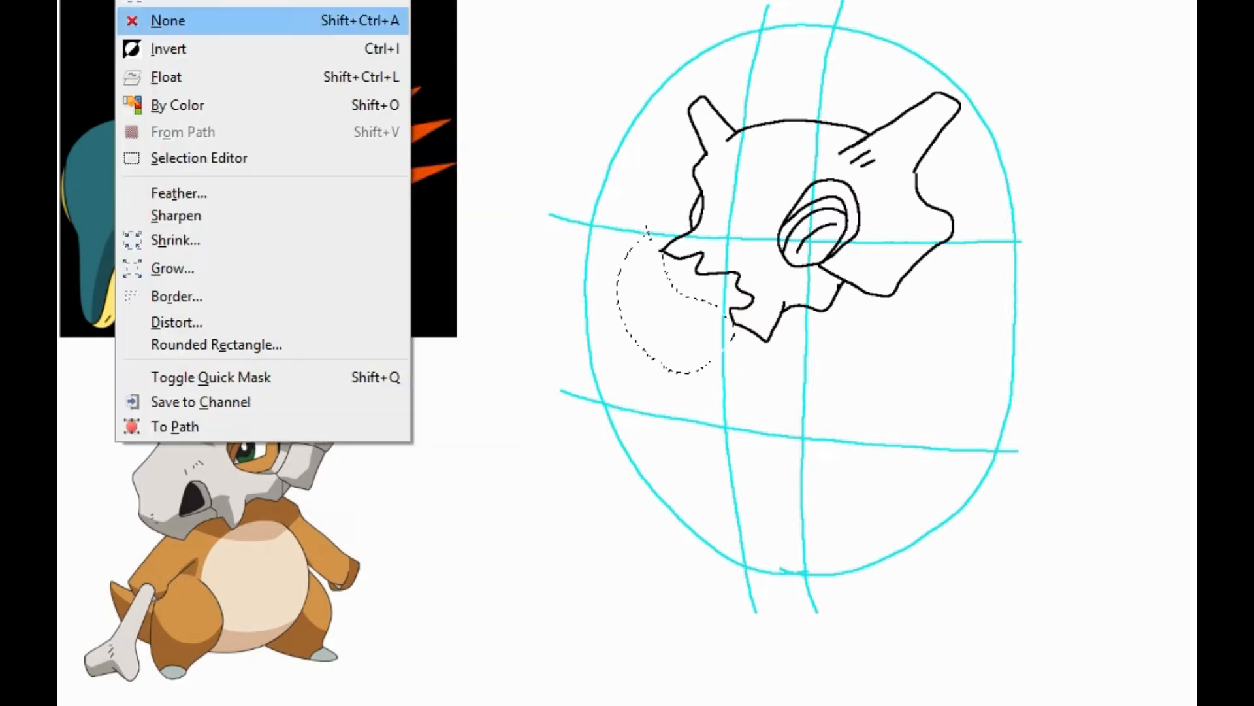
Clear the current selection with Select > None
{"action": "left_click", "coordinate": [168, 20]}
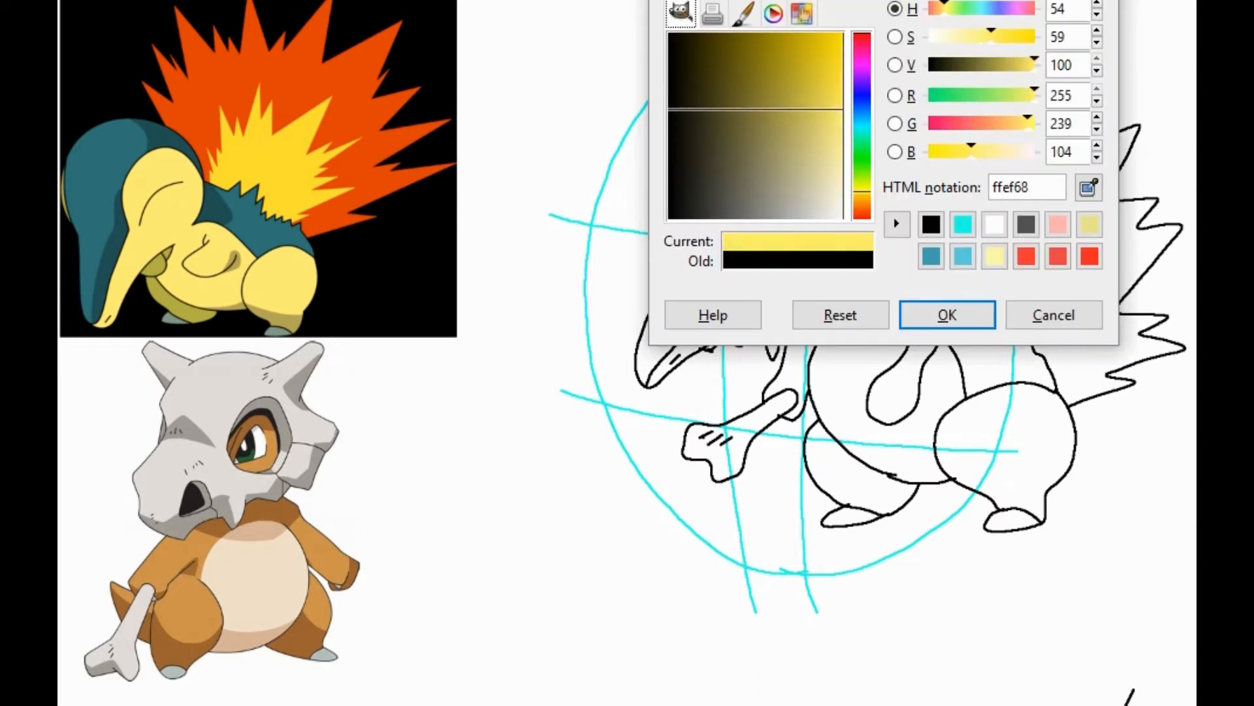
Confirm pale yellow ffef68 as the foreground colour
{"action": "left_click", "coordinate": [946, 314]}
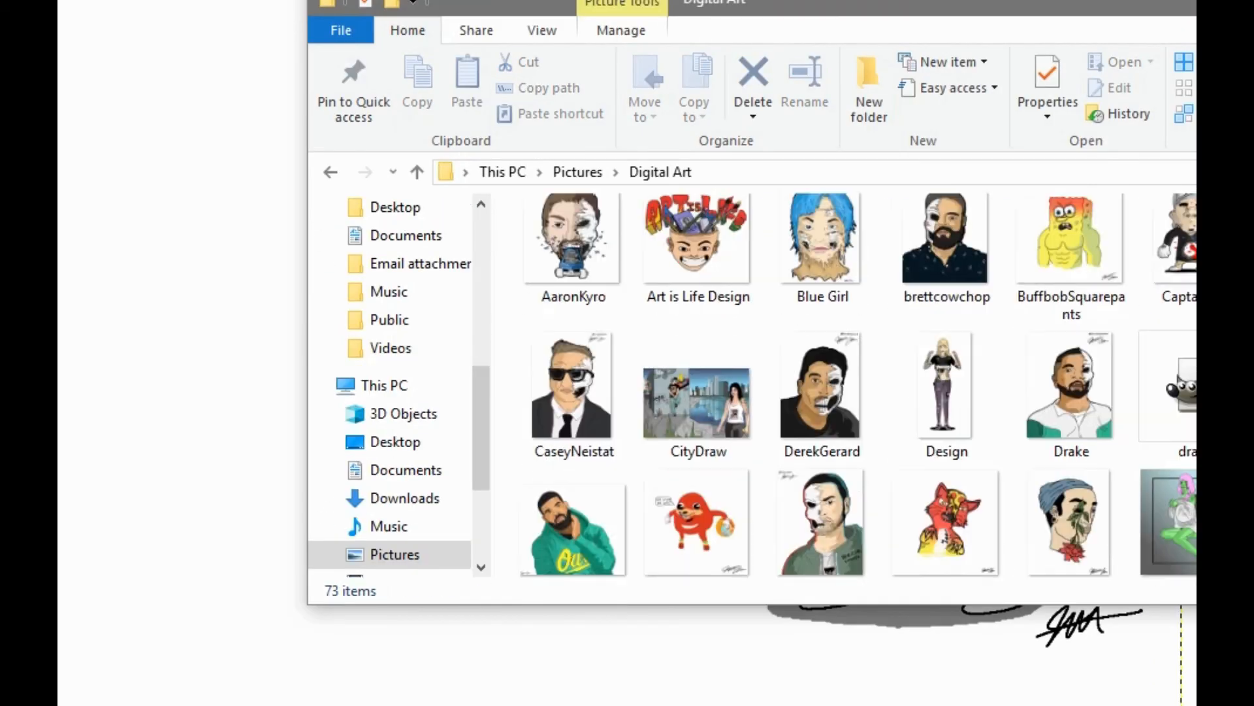
Scroll down the Digital Art folder to view more finished portraits and city scenes
{"action": "scroll", "scroll_direction": "down", "scroll_amount": 3}
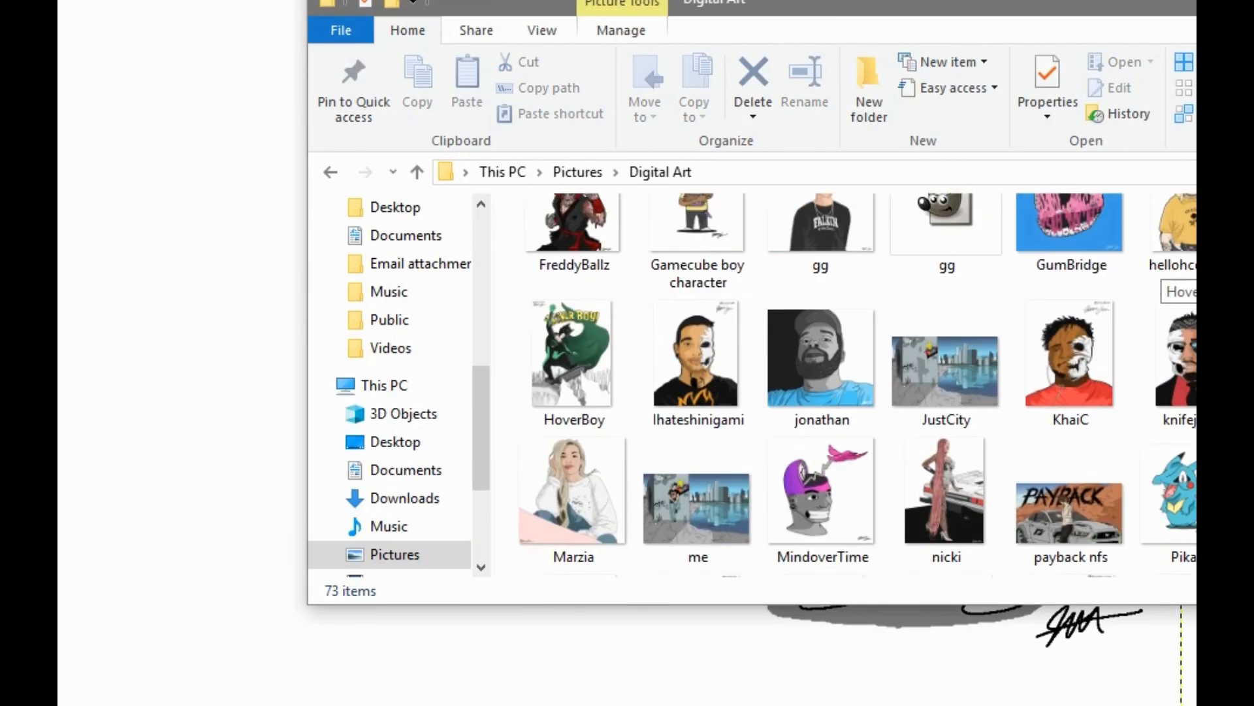